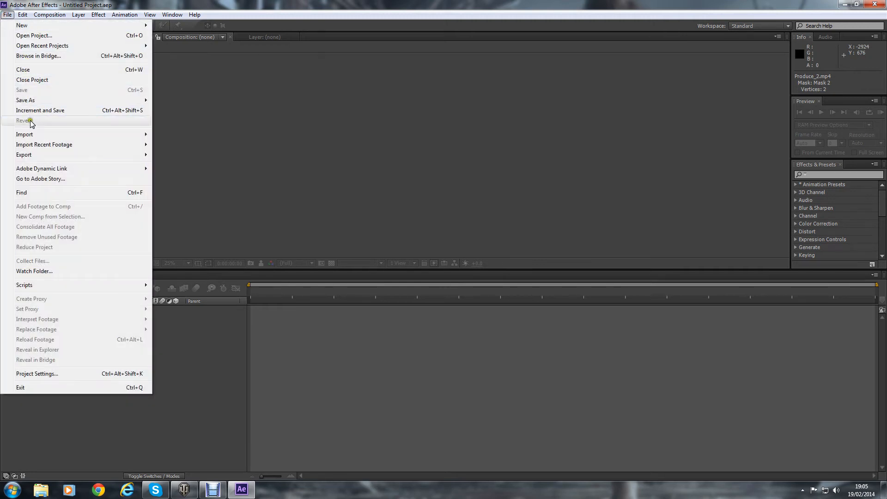
{"action": "mouse_move", "coordinate": [24, 134]}
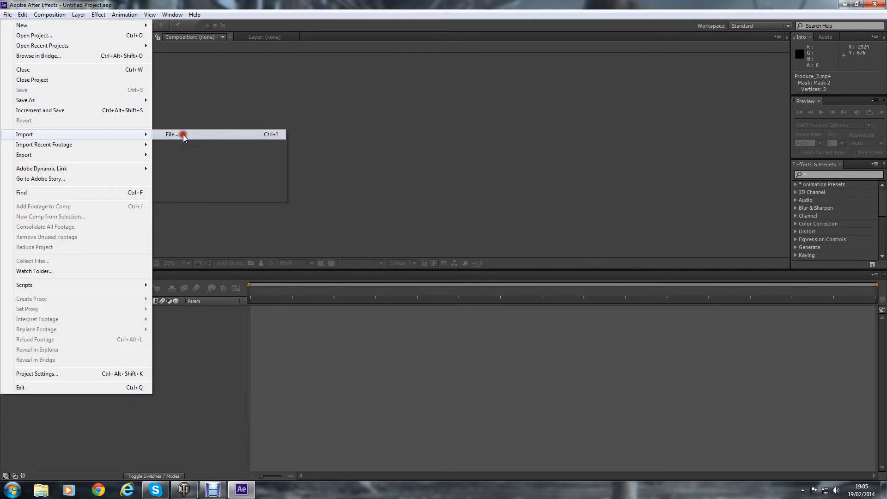
Step: Import Produce_2.mp4 and create a new composition from the green-screen clip
{"action": "left_click", "coordinate": [172, 134]}
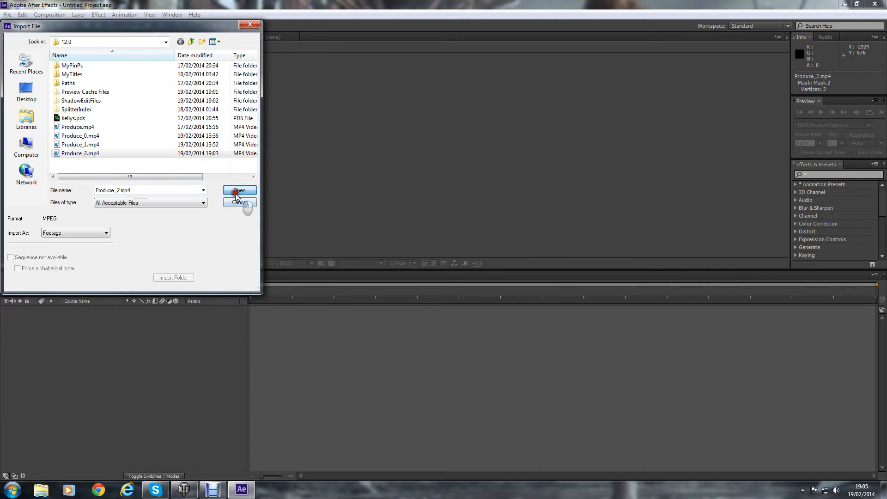
{"action": "left_click", "coordinate": [239, 190]}
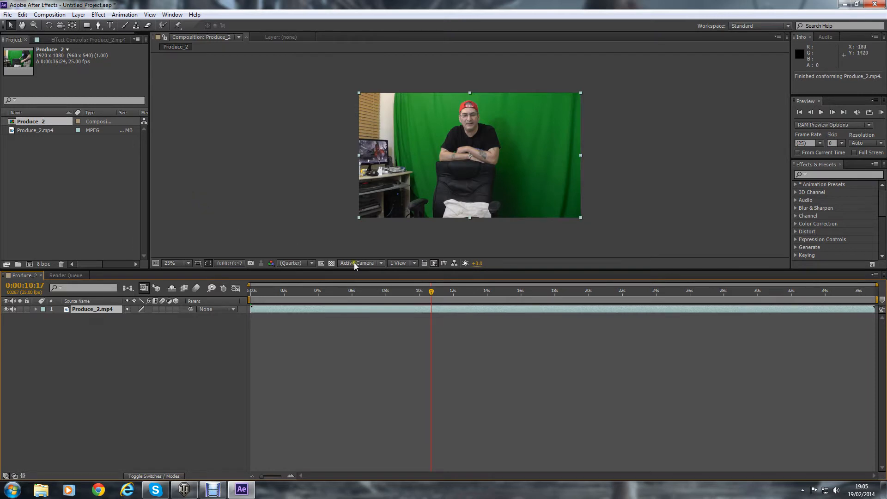
Step: Move the playhead to about 0:00:06:13 where the person sits with arms folded
{"action": "left_click_drag", "start_coordinate": [430, 290], "coordinate": [361, 290]}
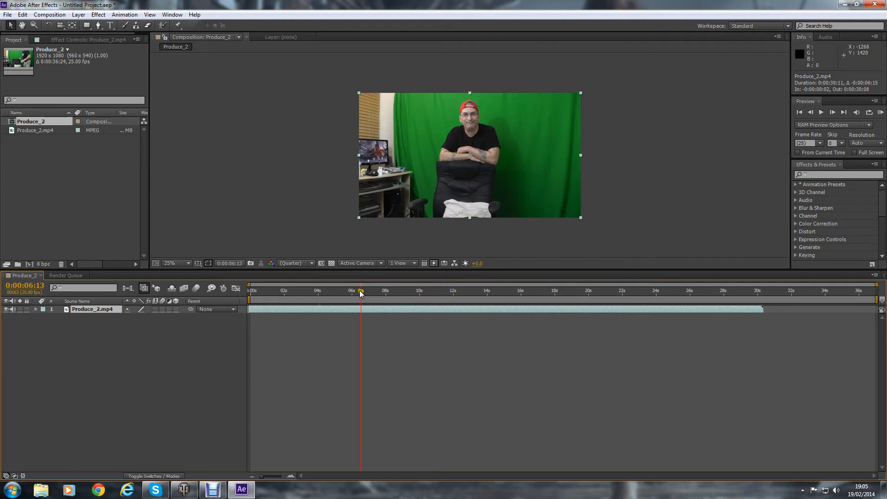
{"action": "mouse_move", "coordinate": [125, 26]}
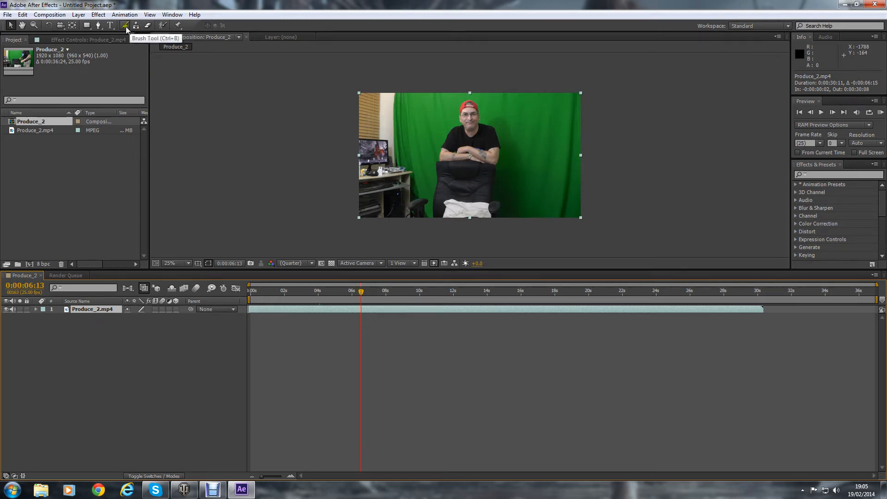
Step: With the Pen tool, add mask points along the chair's armrest and top edge around the desk area
{"action": "left_click", "coordinate": [125, 26]}
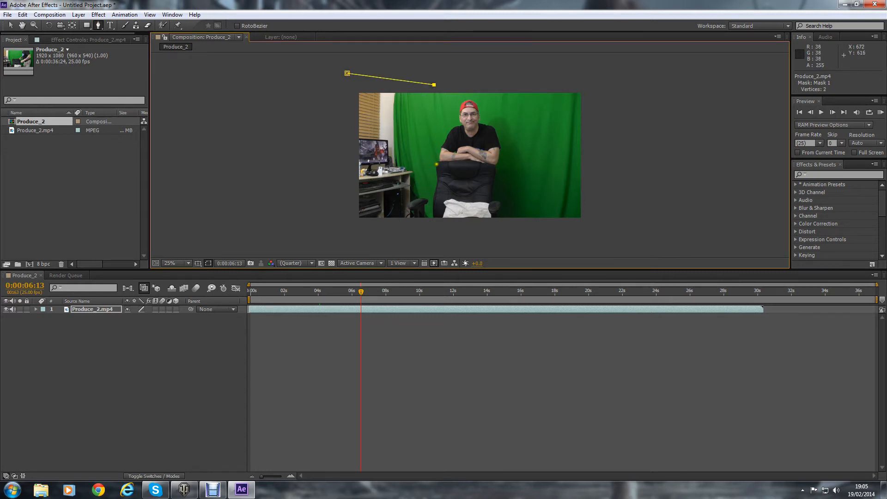
{"action": "left_click", "coordinate": [435, 162]}
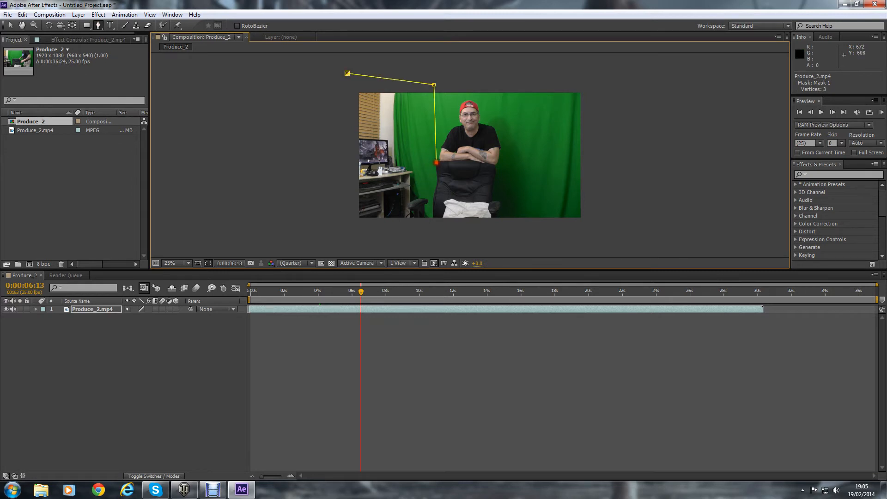
{"action": "left_click", "coordinate": [168, 264]}
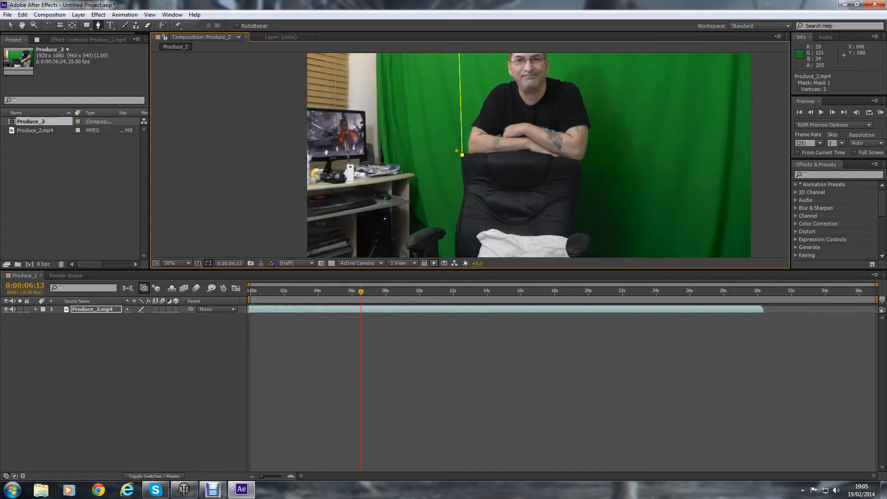
{"action": "left_click", "coordinate": [463, 154]}
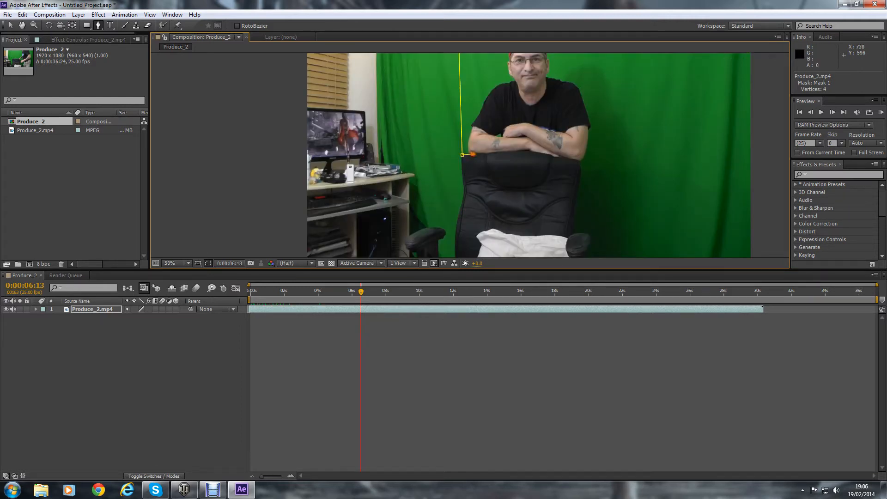
{"action": "left_click", "coordinate": [492, 155]}
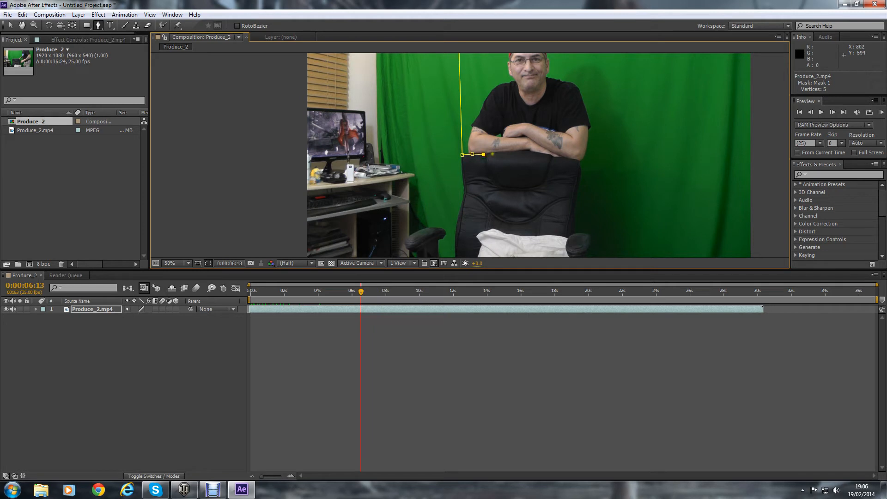
{"action": "left_click", "coordinate": [503, 154]}
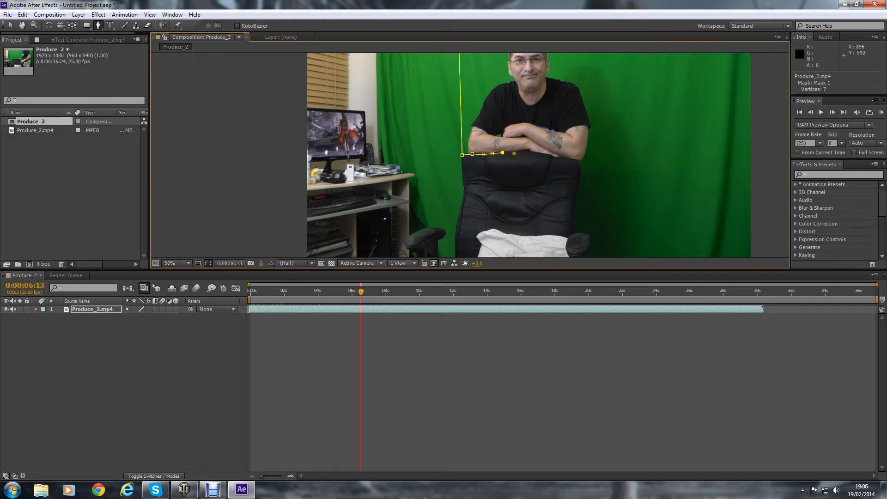
{"action": "left_click", "coordinate": [528, 152]}
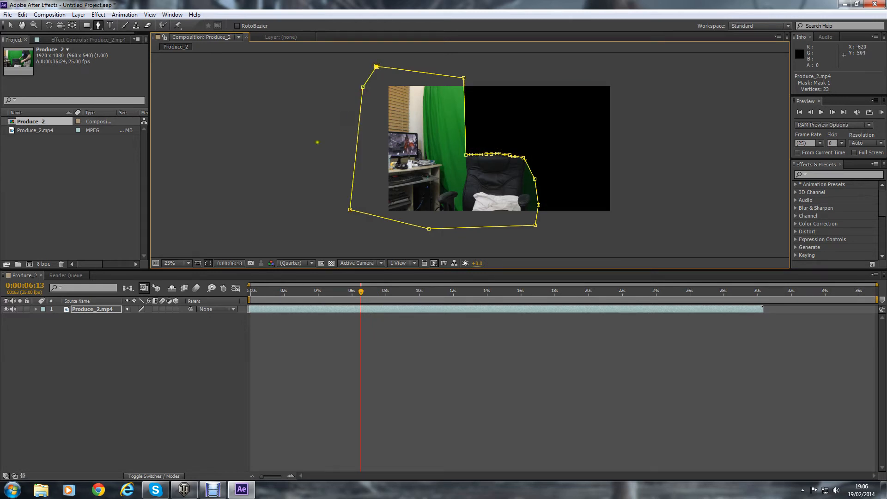
Step: Switch Mask 1's mode from Add to Subtract so the desk and chair are cut out
{"action": "left_click", "coordinate": [38, 309]}
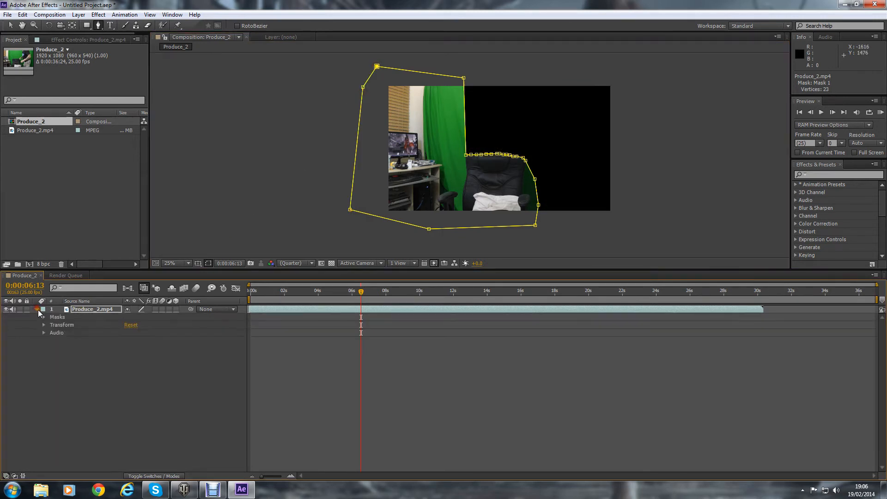
{"action": "left_click", "coordinate": [45, 317]}
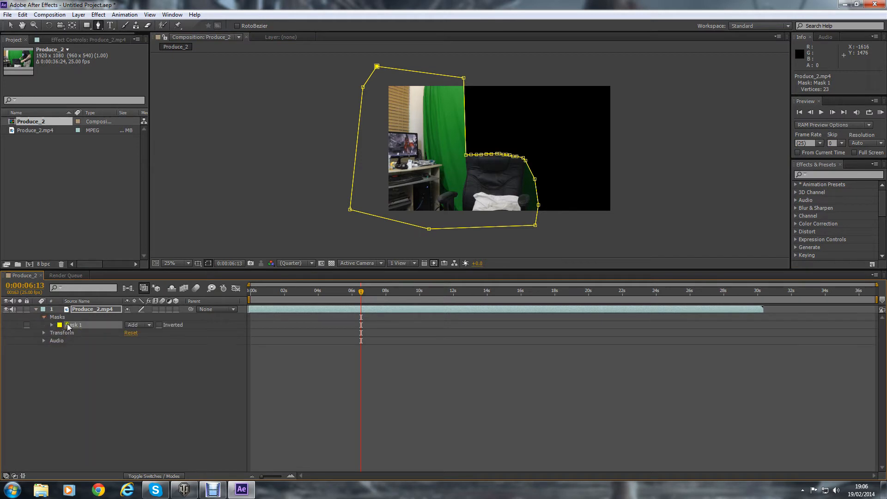
{"action": "left_click", "coordinate": [139, 324]}
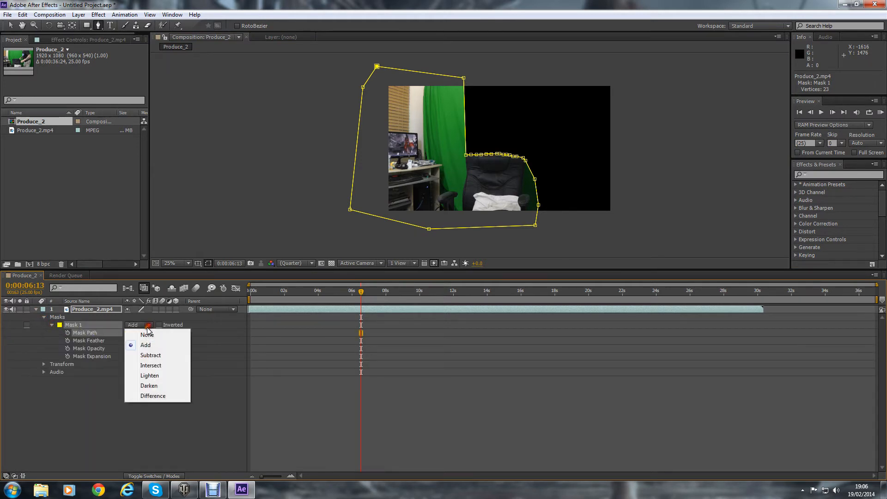
{"action": "left_click", "coordinate": [150, 355]}
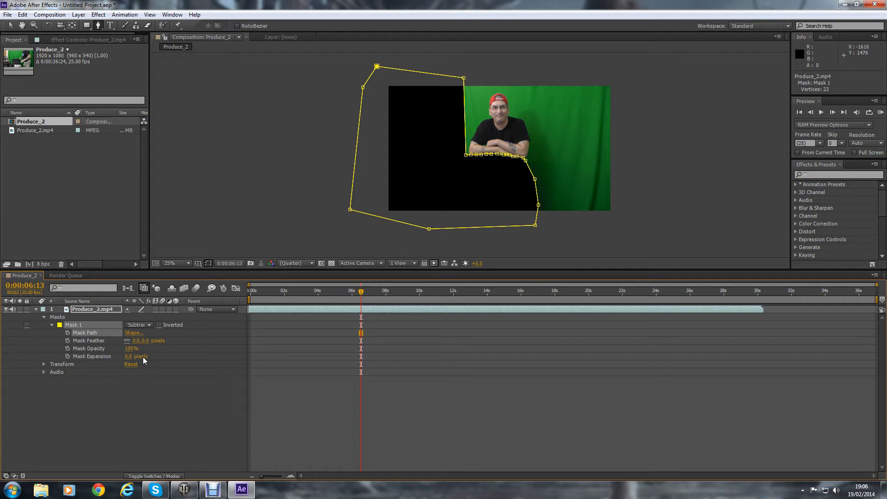
{"action": "mouse_move", "coordinate": [100, 85]}
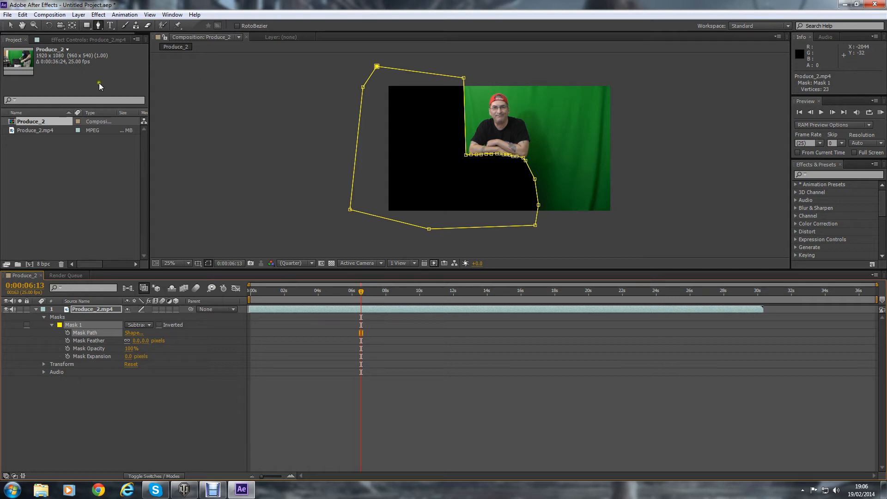
{"action": "mouse_move", "coordinate": [106, 16]}
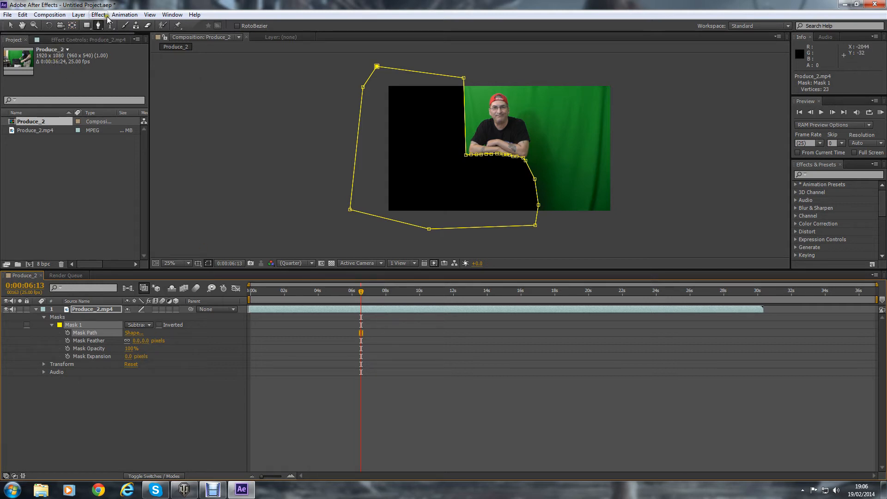
Step: Apply Keylight (1.2), sample the green as Screen Colour and view the Screen Matte
{"action": "left_click", "coordinate": [97, 14]}
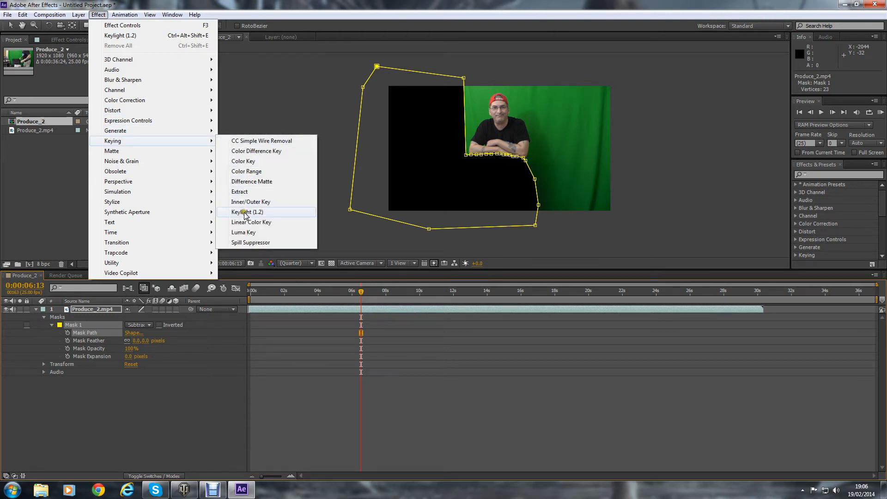
{"action": "left_click", "coordinate": [247, 211]}
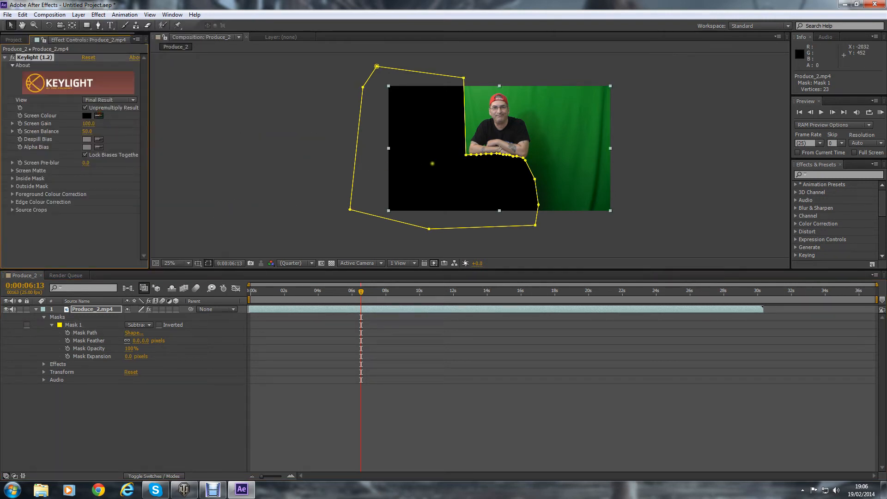
{"action": "left_click", "coordinate": [87, 115]}
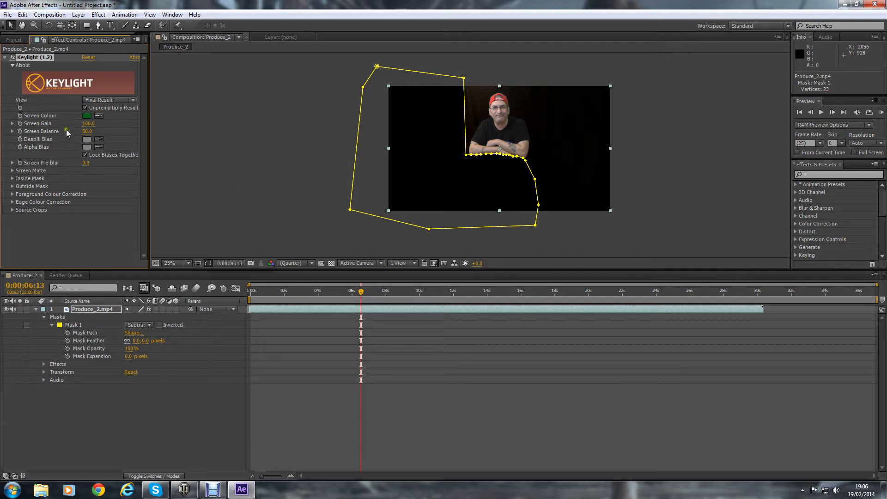
{"action": "left_click", "coordinate": [109, 100]}
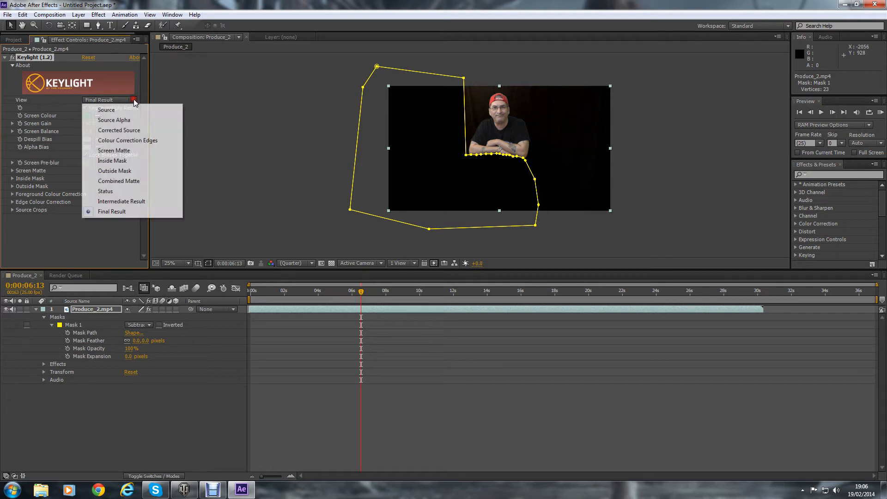
{"action": "left_click", "coordinate": [114, 151]}
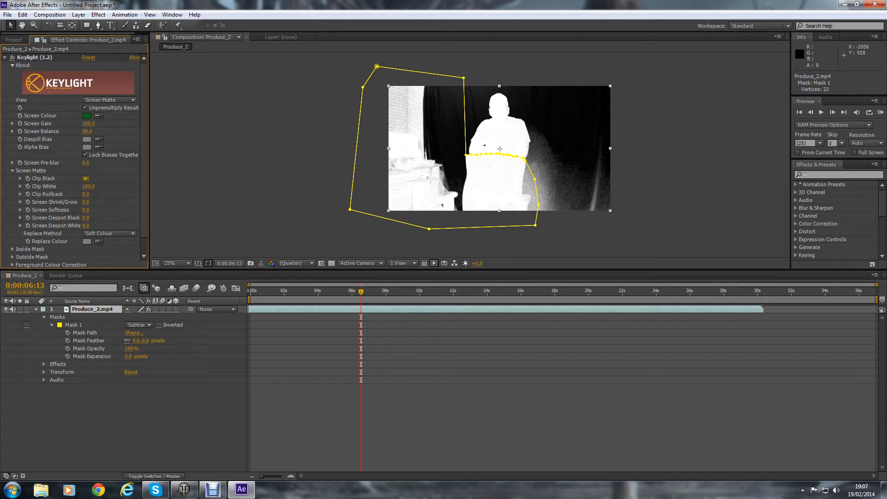
Step: Raise Clip Black to about 70, lower Clip White, and switch the view back to the final result
{"action": "left_click_drag", "start_coordinate": [89, 178], "coordinate": [105, 178]}
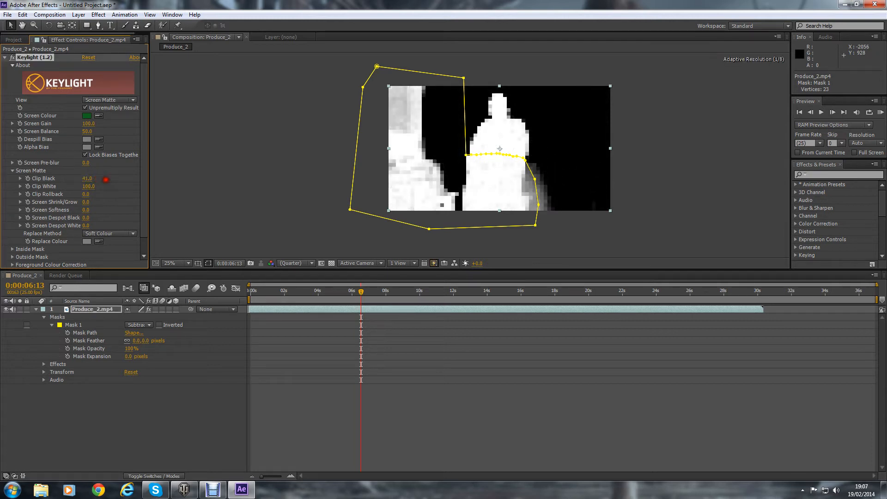
{"action": "left_click_drag", "start_coordinate": [88, 178], "coordinate": [110, 178]}
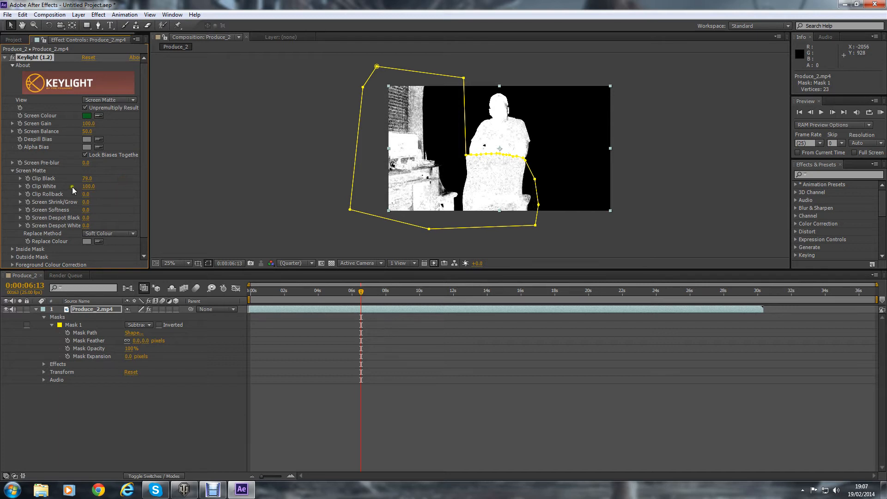
{"action": "left_click_drag", "start_coordinate": [88, 186], "coordinate": [85, 186]}
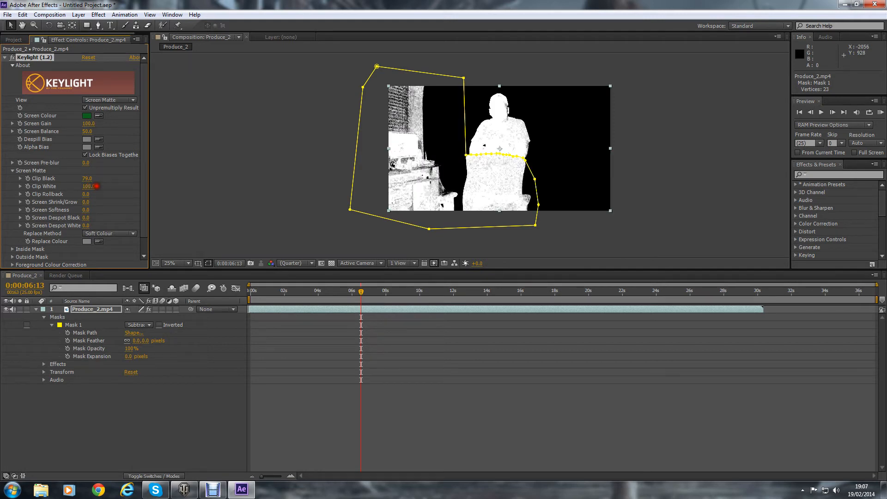
{"action": "left_click", "coordinate": [88, 186]}
{"action": "type", "text": "80"}
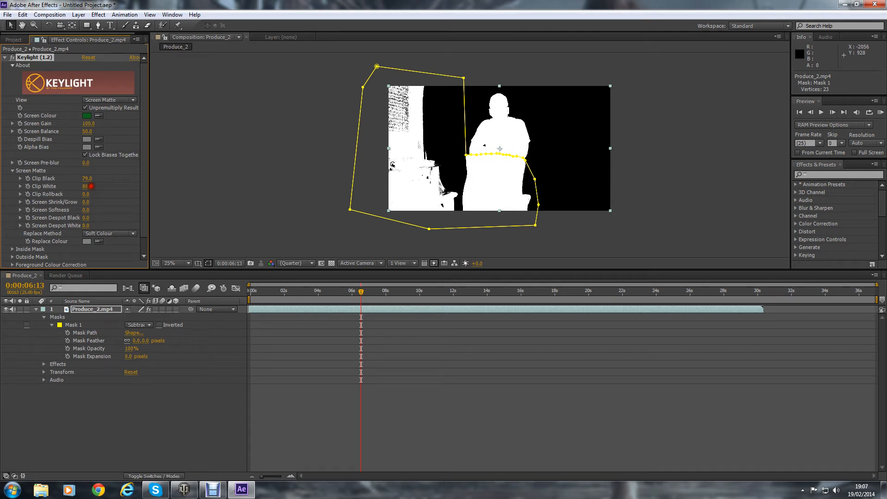
{"action": "left_click", "coordinate": [109, 100]}
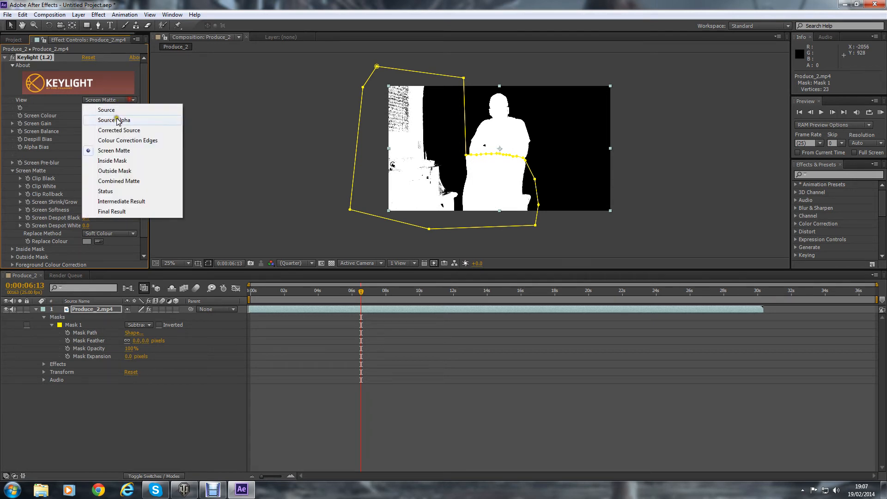
{"action": "mouse_move", "coordinate": [106, 110]}
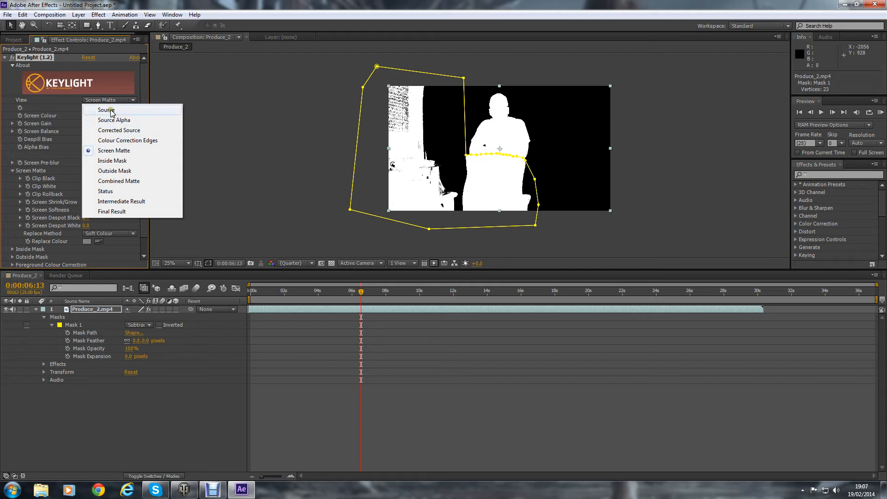
{"action": "left_click", "coordinate": [107, 110]}
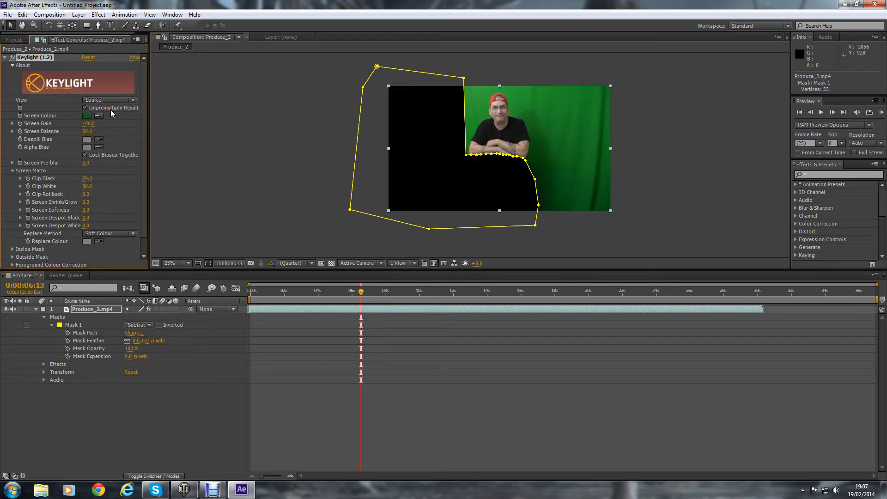
{"action": "left_click", "coordinate": [109, 100]}
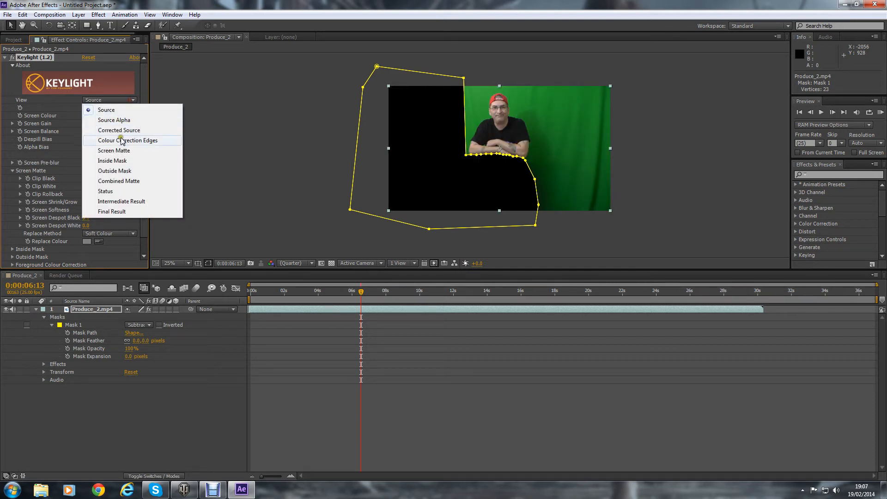
{"action": "left_click", "coordinate": [112, 211]}
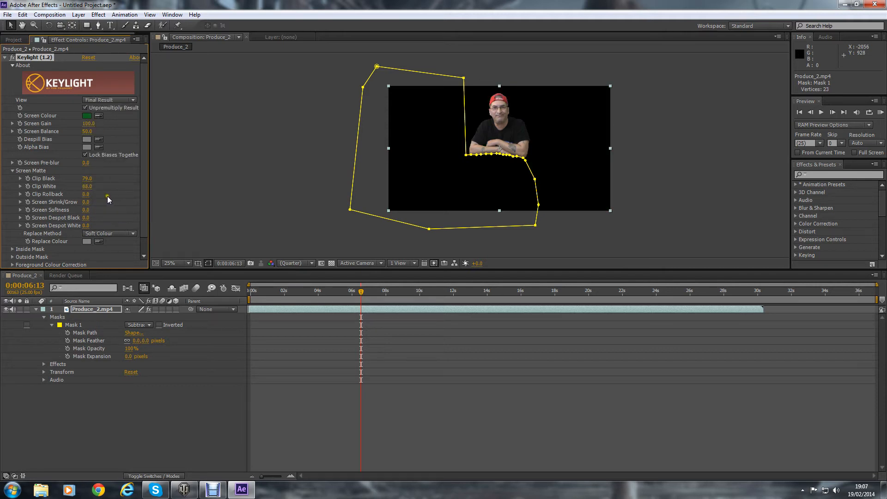
{"action": "mouse_move", "coordinate": [362, 291]}
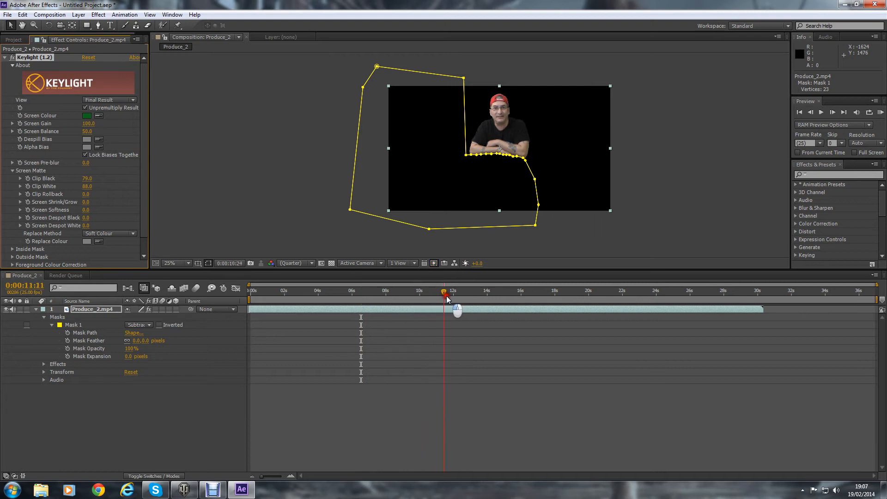
Step: Scrub through the clip to check the key and trim the layer's out point near 25 seconds
{"action": "left_click_drag", "start_coordinate": [444, 293], "coordinate": [547, 293]}
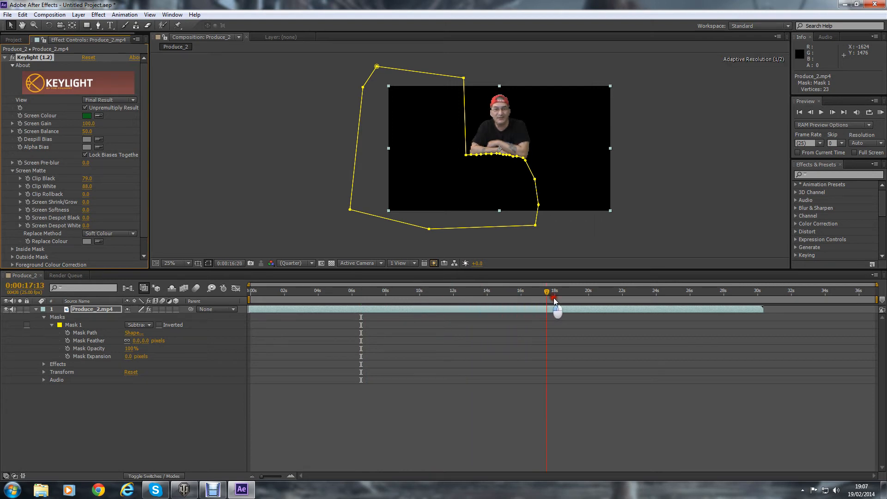
{"action": "left_click_drag", "start_coordinate": [553, 293], "coordinate": [661, 293]}
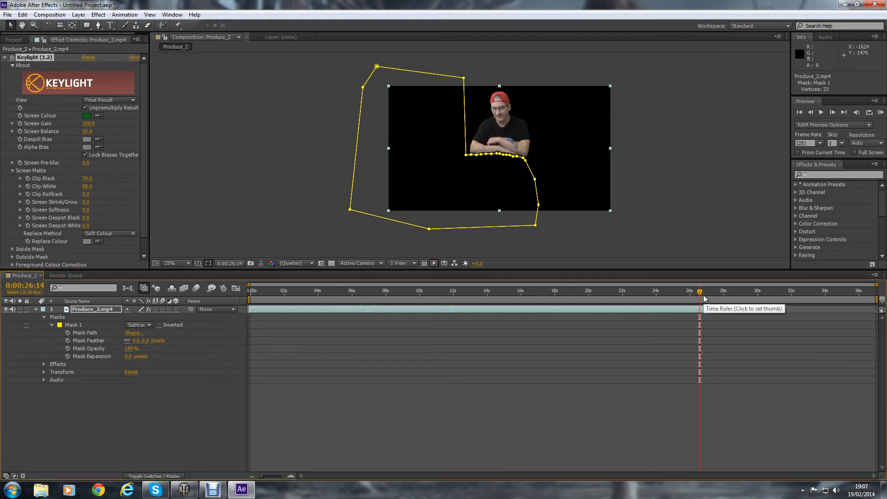
{"action": "left_click", "coordinate": [710, 290]}
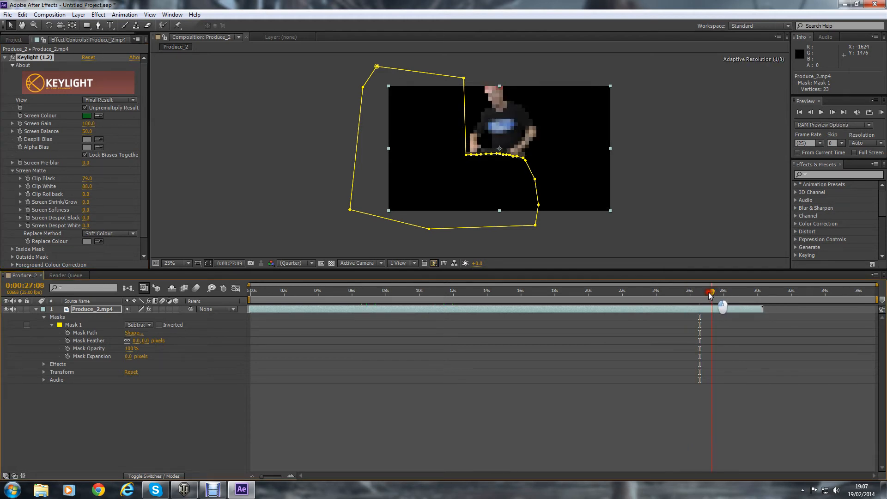
{"action": "left_click_drag", "start_coordinate": [709, 291], "coordinate": [686, 291]}
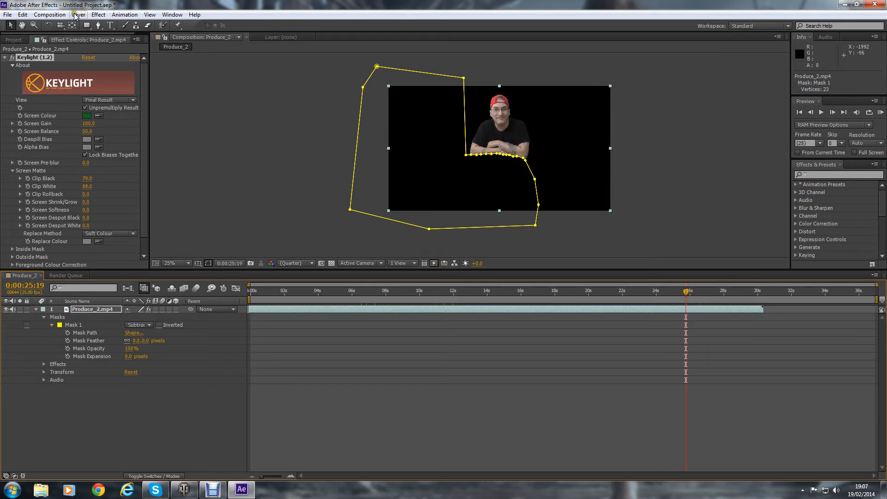
{"action": "left_click", "coordinate": [23, 14]}
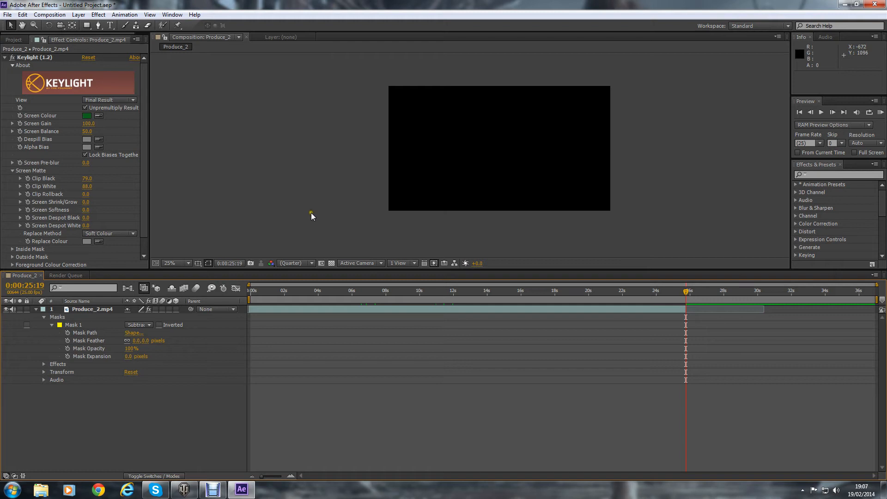
{"action": "mouse_move", "coordinate": [101, 83]}
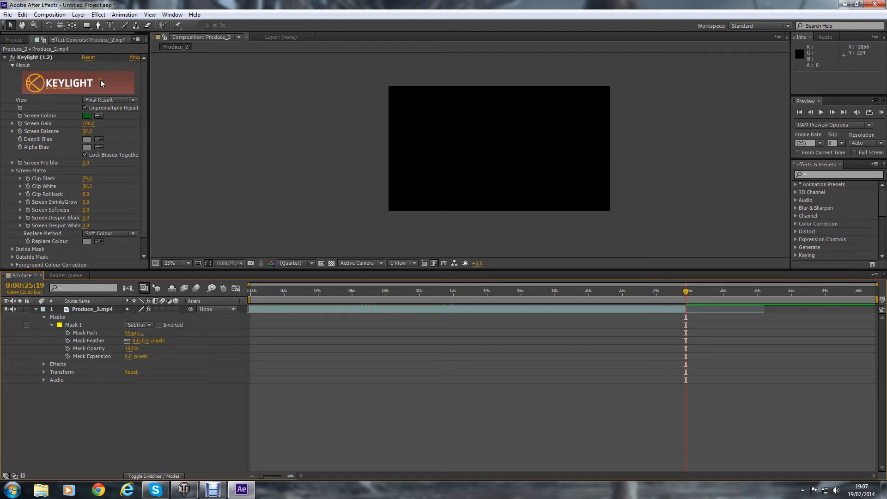
{"action": "left_click", "coordinate": [271, 290]}
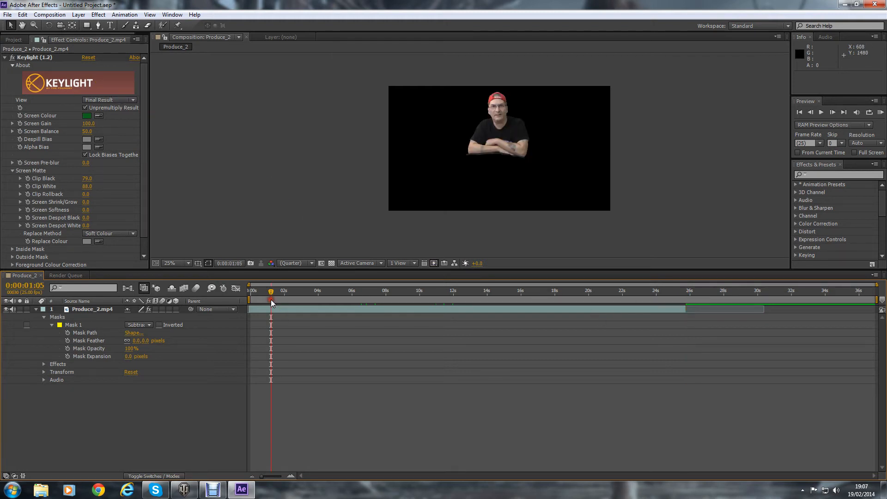
Step: Import the WorldOfTanks AVI from the Frapsmovies folder on the D drive
{"action": "left_click", "coordinate": [8, 14]}
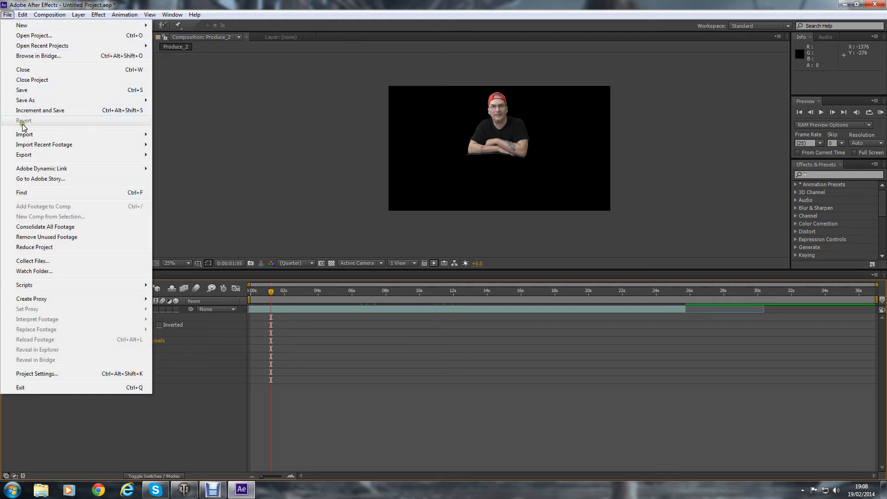
{"action": "left_click", "coordinate": [25, 134]}
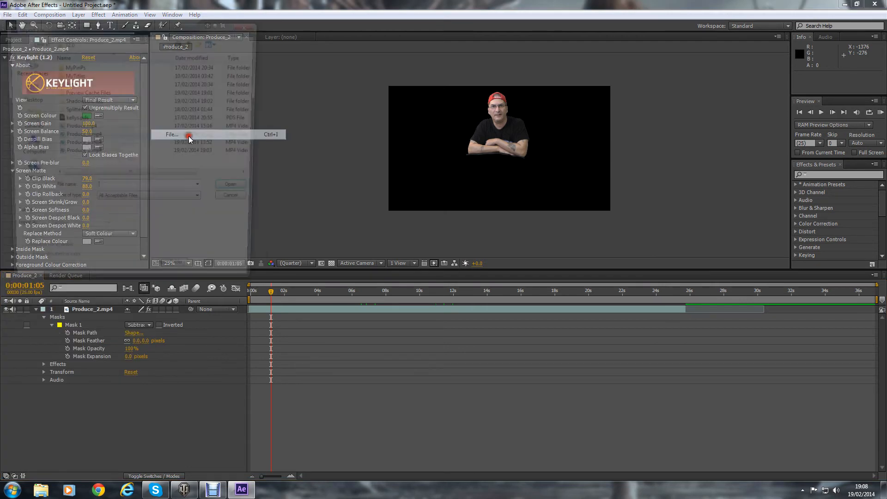
{"action": "left_click", "coordinate": [172, 134]}
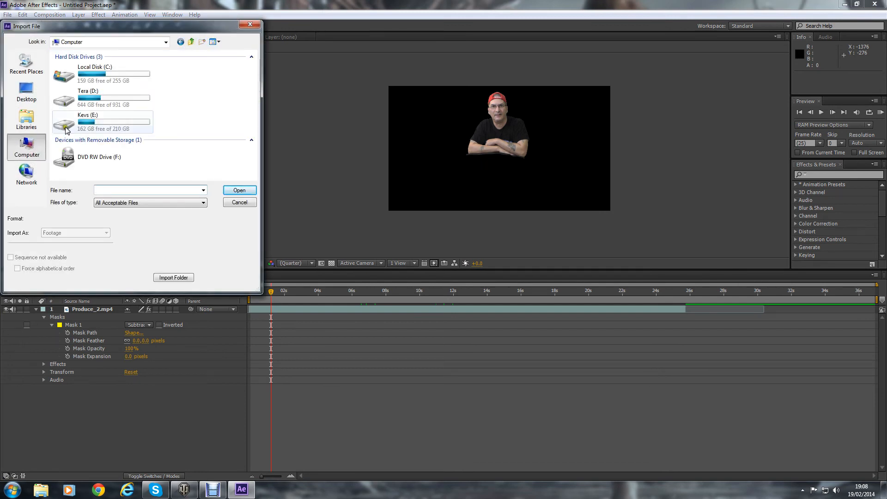
{"action": "double_click", "coordinate": [88, 97]}
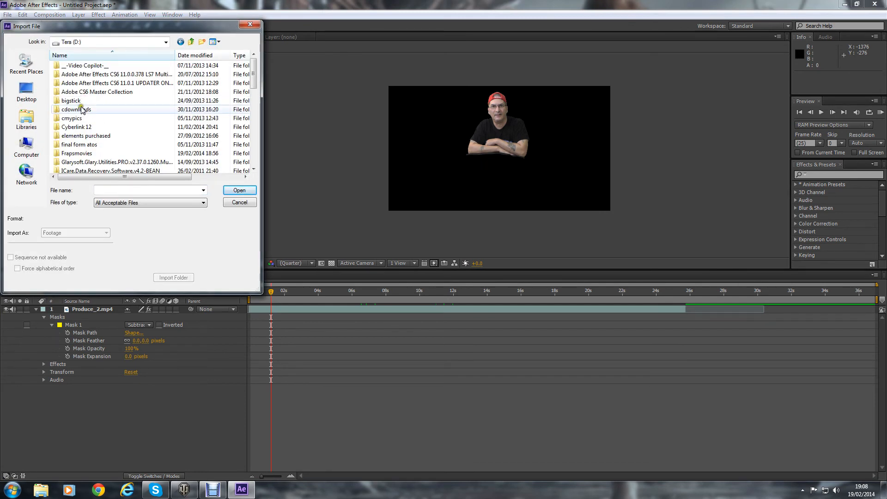
{"action": "double_click", "coordinate": [76, 152]}
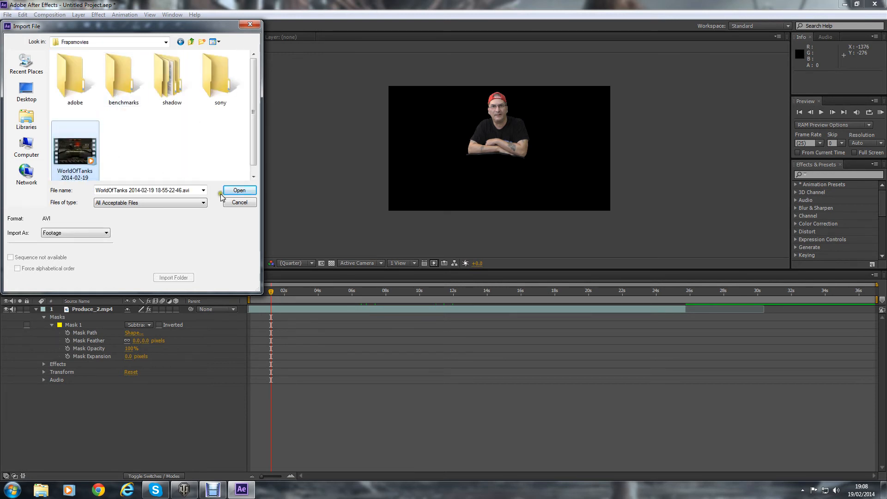
{"action": "left_click", "coordinate": [238, 191]}
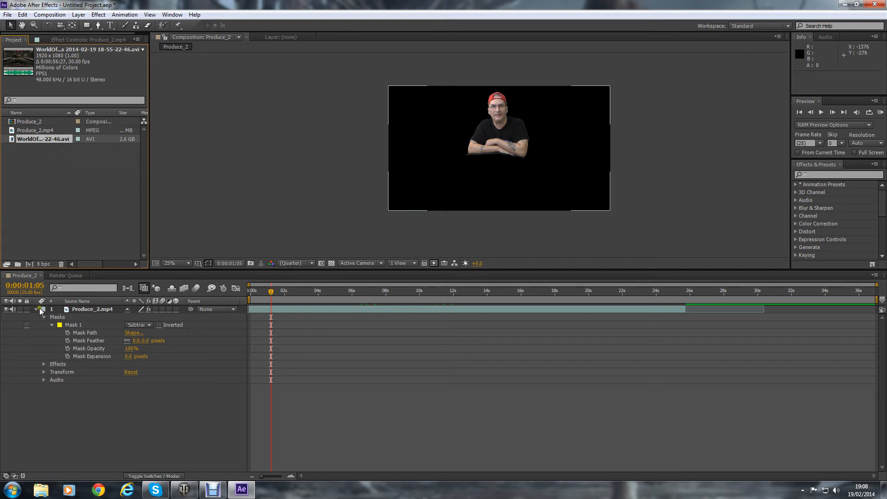
{"action": "left_click", "coordinate": [40, 309]}
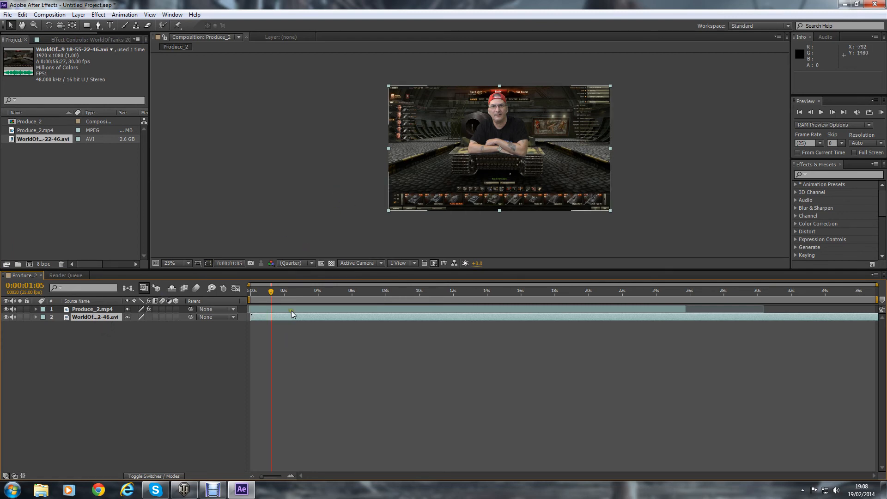
Step: Place the WorldOfTanks footage below the Produce_2.mp4 layer in the timeline
{"action": "left_click", "coordinate": [185, 262]}
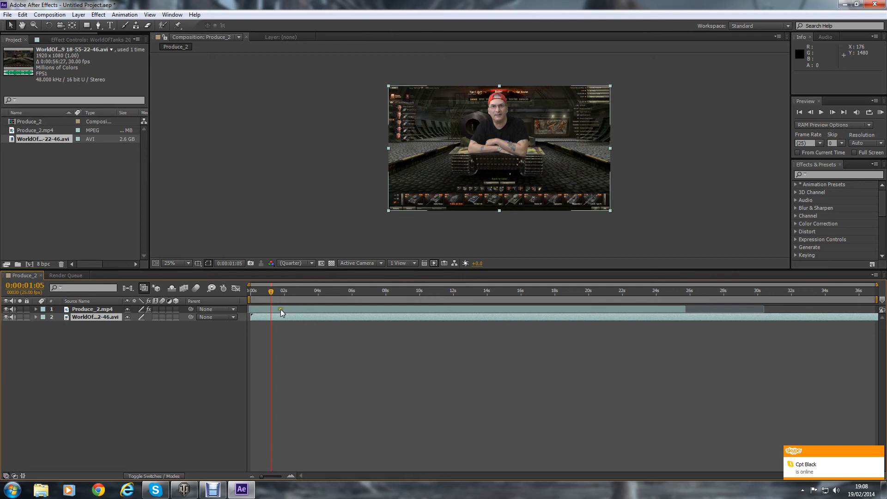
{"action": "left_click", "coordinate": [92, 308]}
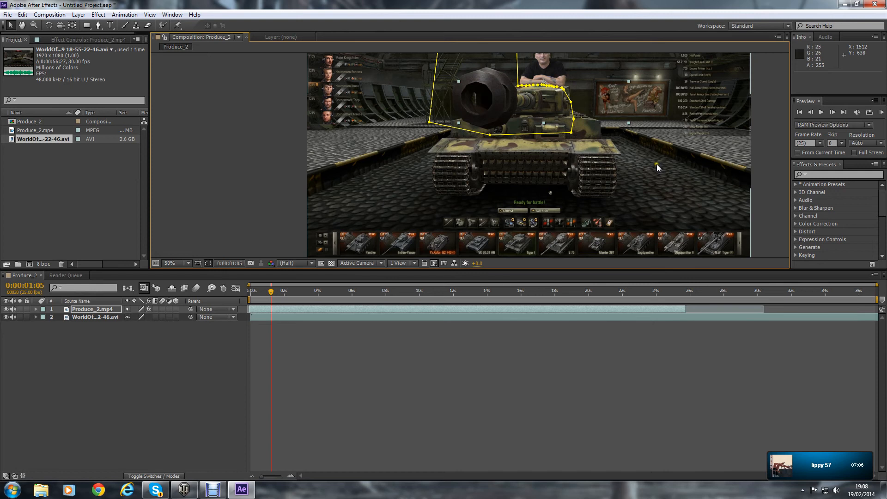
{"action": "left_click", "coordinate": [176, 263]}
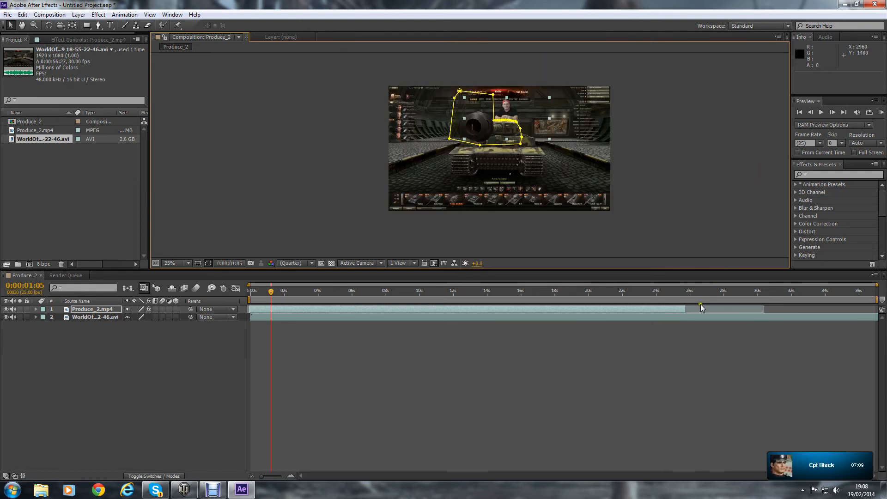
{"action": "mouse_move", "coordinate": [874, 299]}
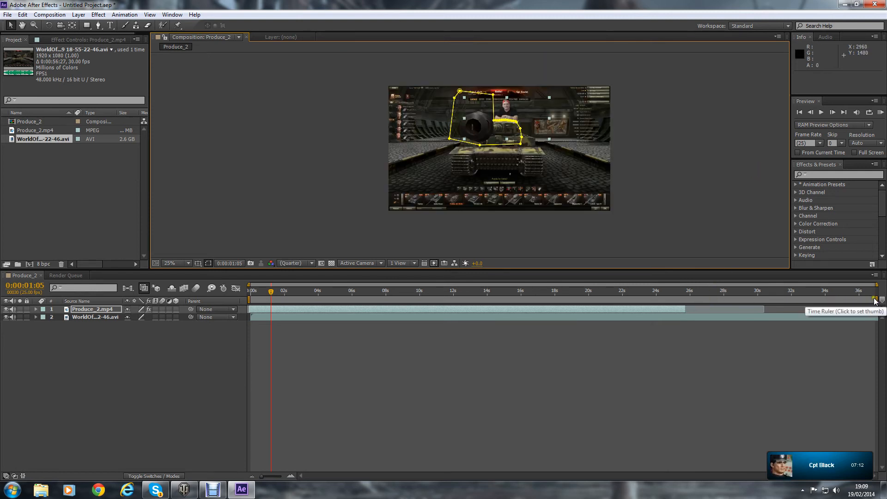
Step: Drag the work area end back to align with the keyed layer's end around 25 seconds
{"action": "left_click_drag", "start_coordinate": [873, 297], "coordinate": [692, 297]}
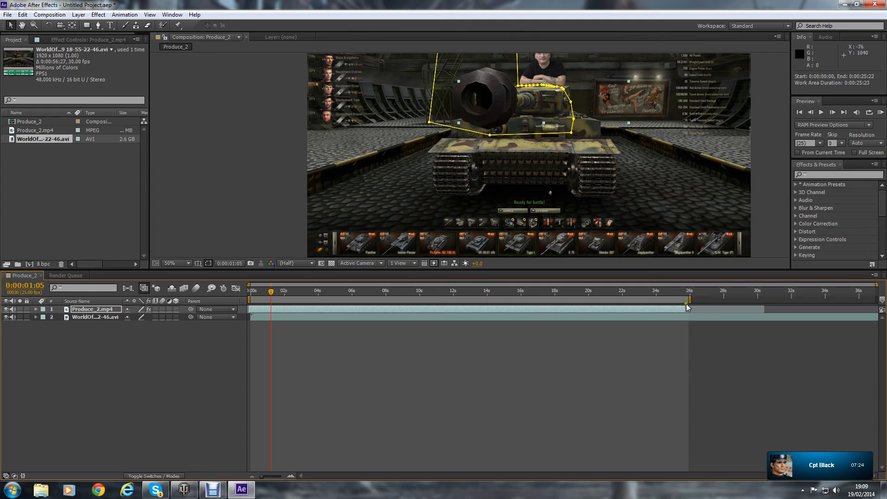
{"action": "left_click_drag", "start_coordinate": [689, 299], "coordinate": [683, 300]}
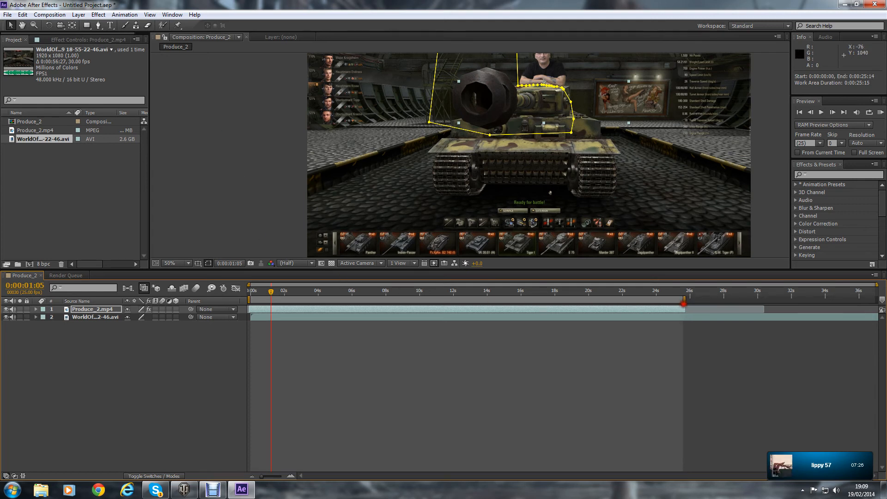
{"action": "mouse_move", "coordinate": [158, 225]}
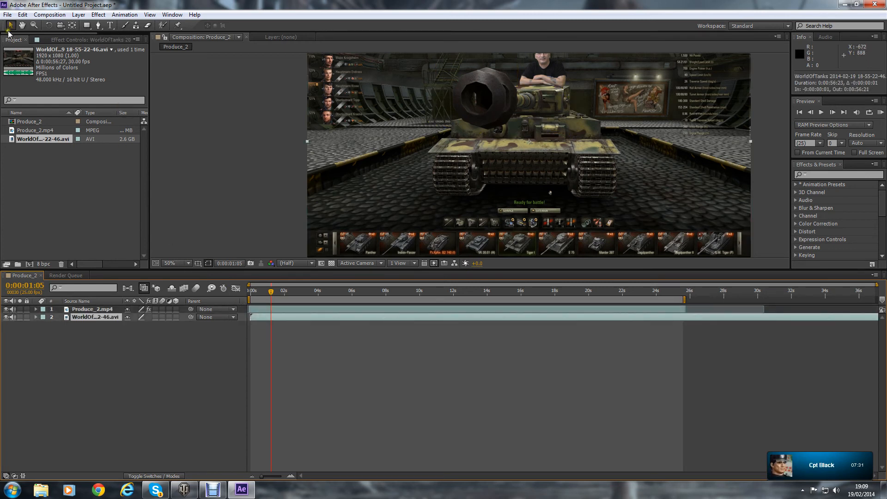
Step: Add the composition to the Render Queue with the output module set to H.264
{"action": "left_click", "coordinate": [7, 13]}
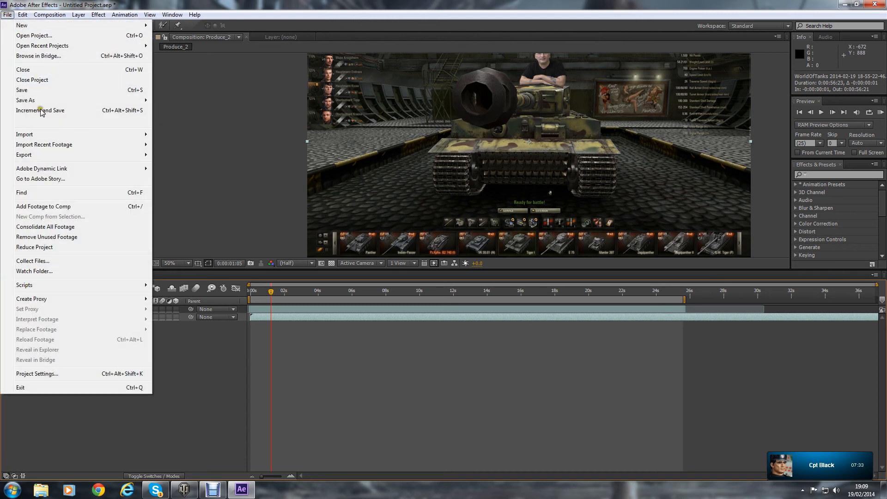
{"action": "mouse_move", "coordinate": [55, 192]}
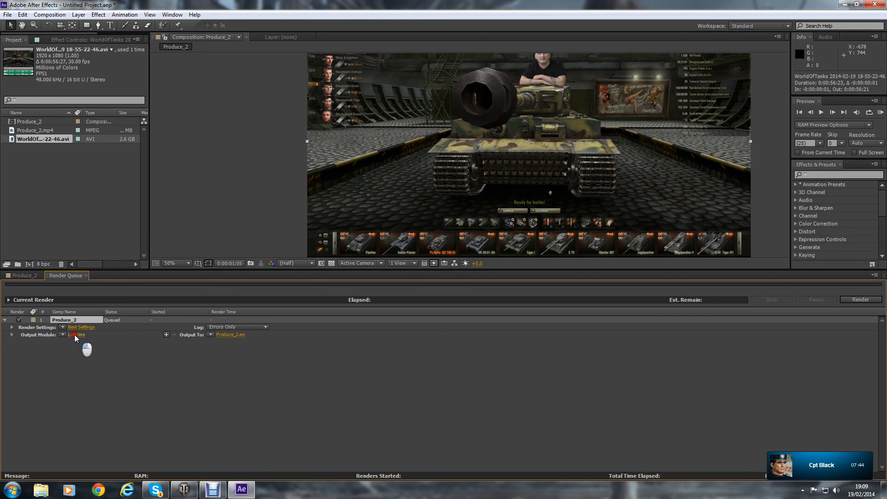
{"action": "left_click", "coordinate": [76, 334]}
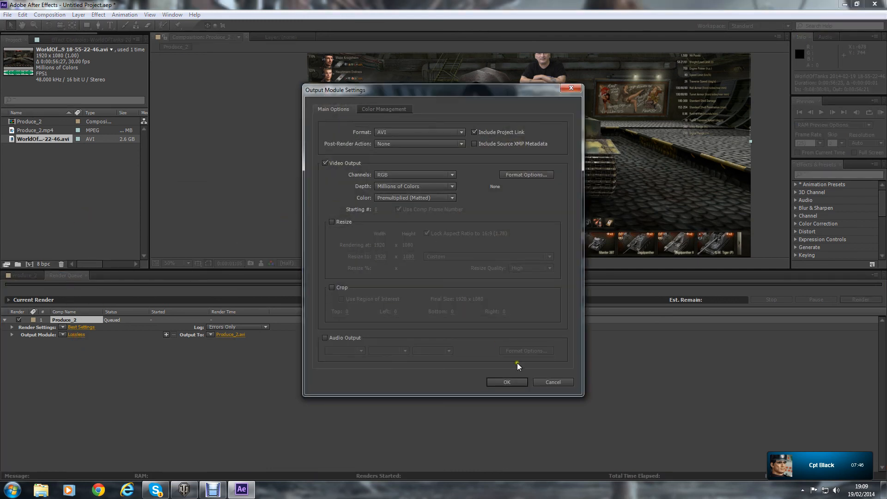
{"action": "left_click", "coordinate": [76, 334]}
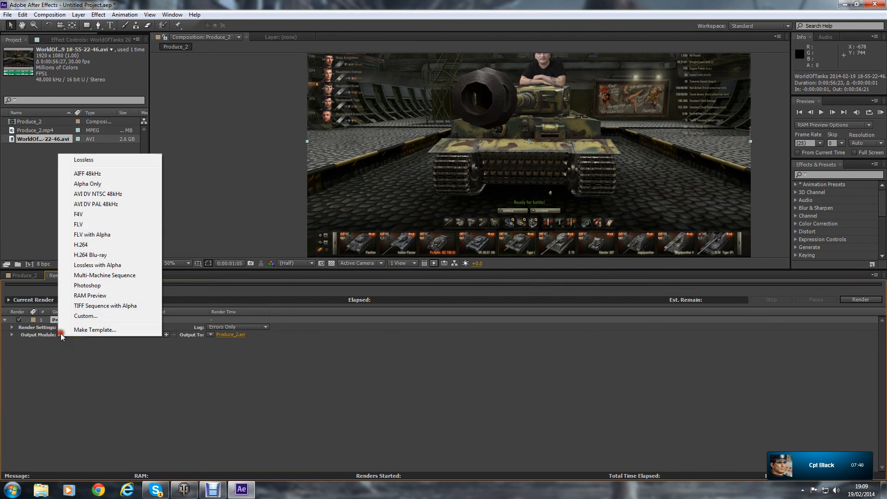
{"action": "left_click", "coordinate": [80, 244]}
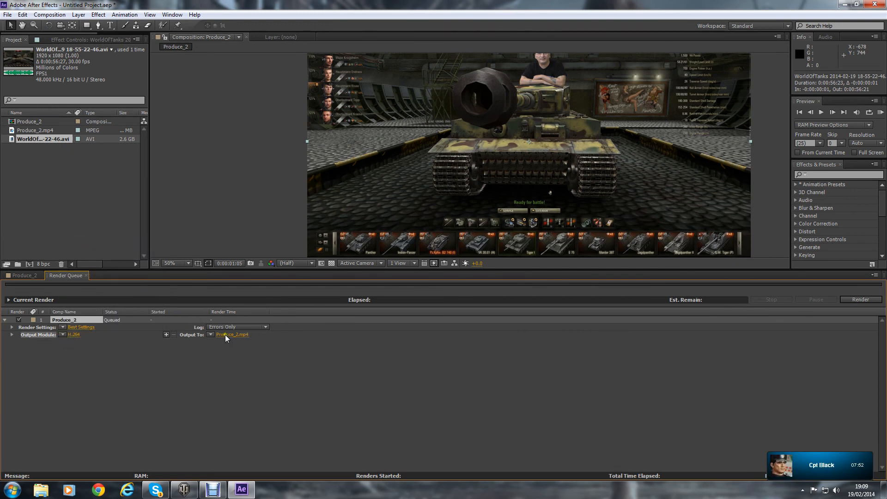
Step: Name the output file tank.mp4 and start the render
{"action": "left_click", "coordinate": [233, 334]}
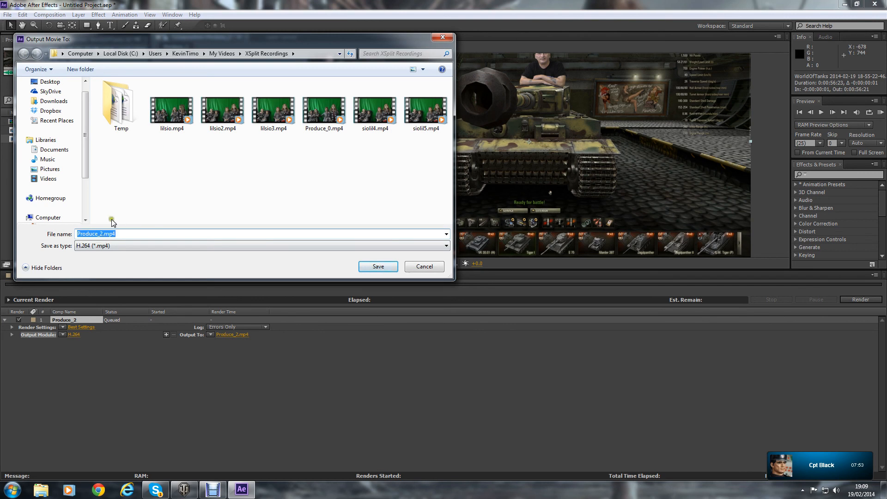
{"action": "type", "text": "tank"}
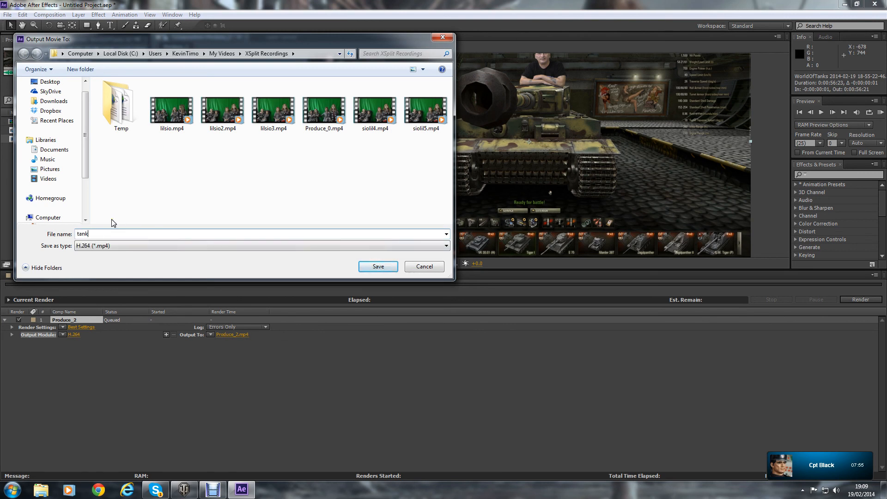
{"action": "left_click", "coordinate": [377, 266]}
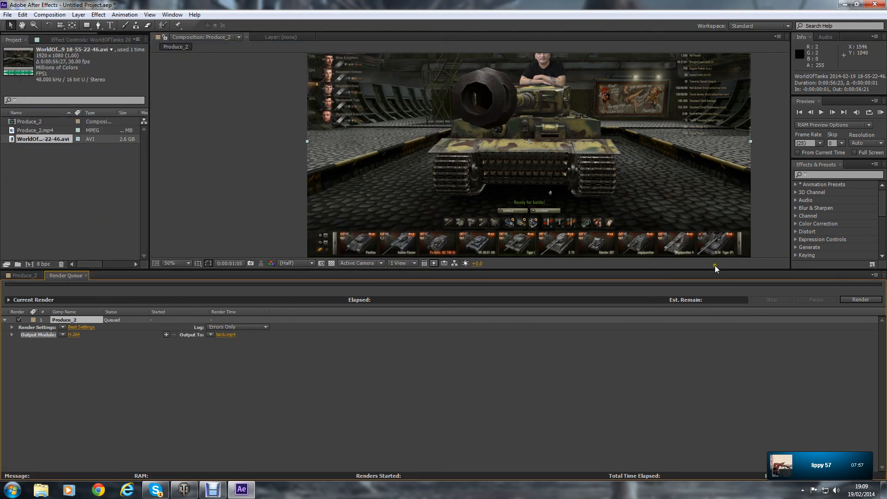
{"action": "left_click", "coordinate": [859, 299]}
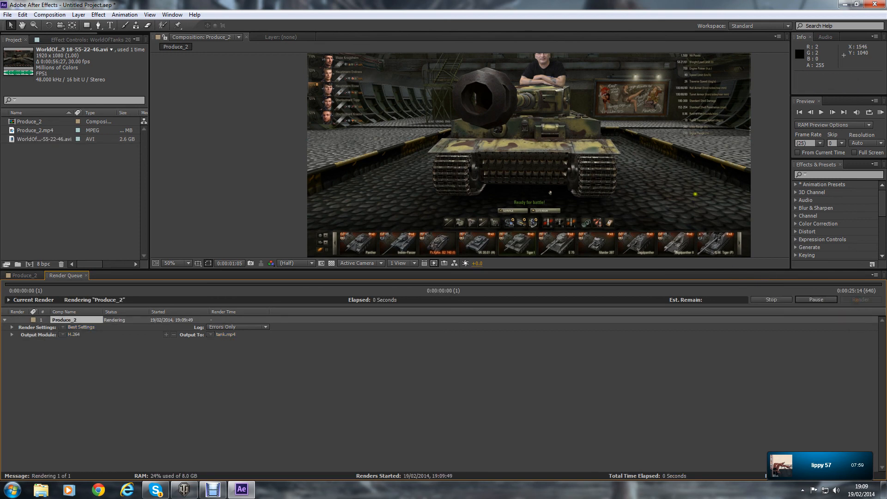